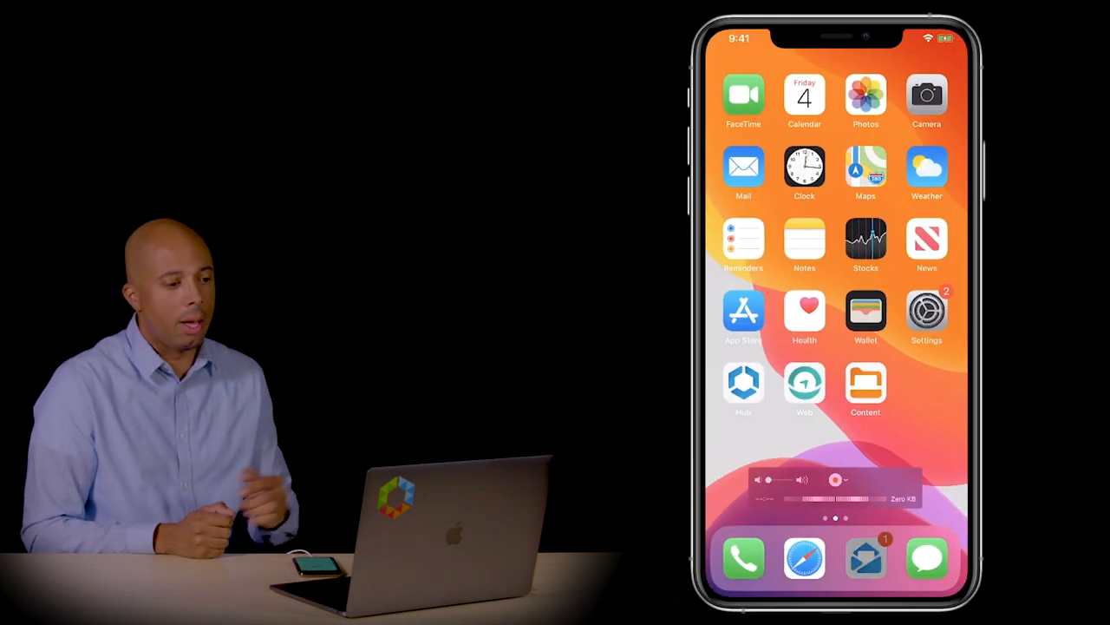
Send Cindy the canned reply "I'll get back to you soon." and return to the inbox.
{"action": "left_click", "coordinate": [743, 170]}
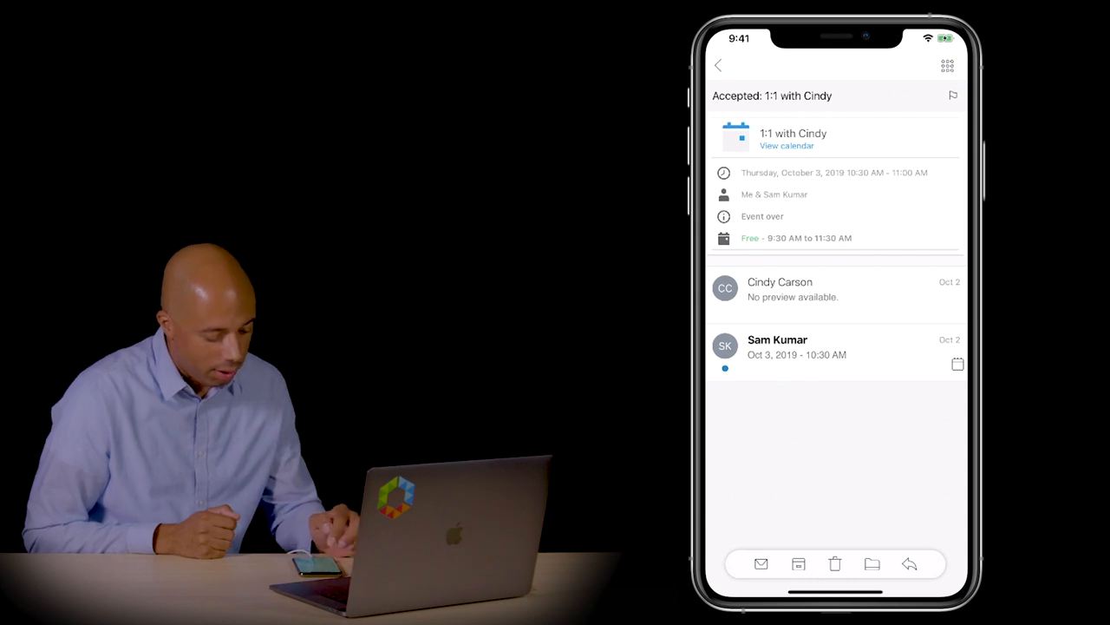
{"action": "left_click", "coordinate": [909, 564]}
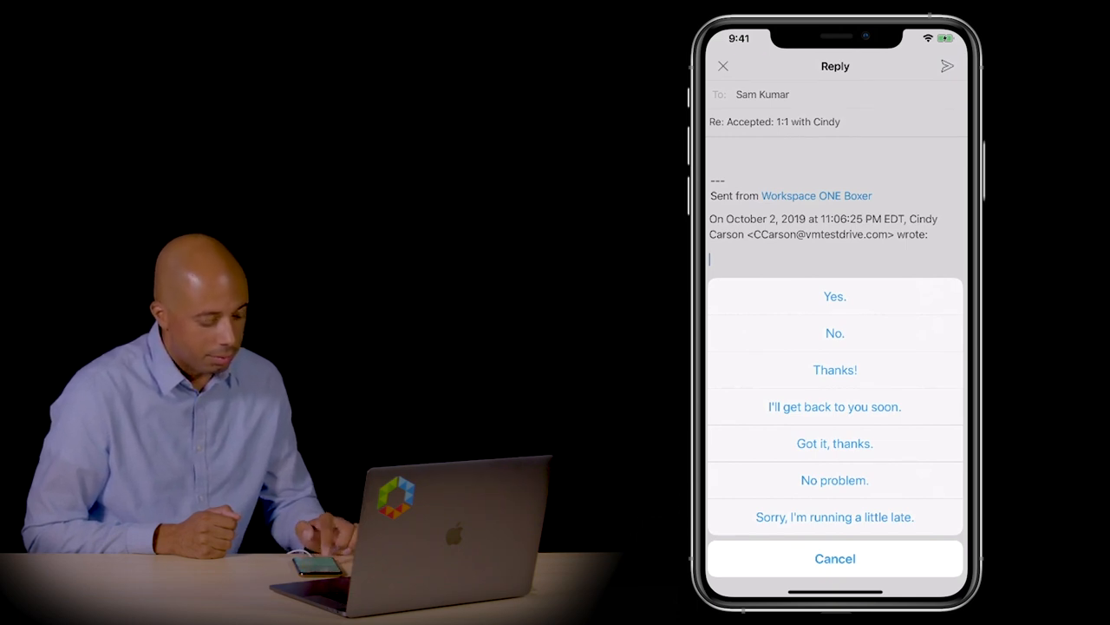
{"action": "left_click", "coordinate": [835, 406]}
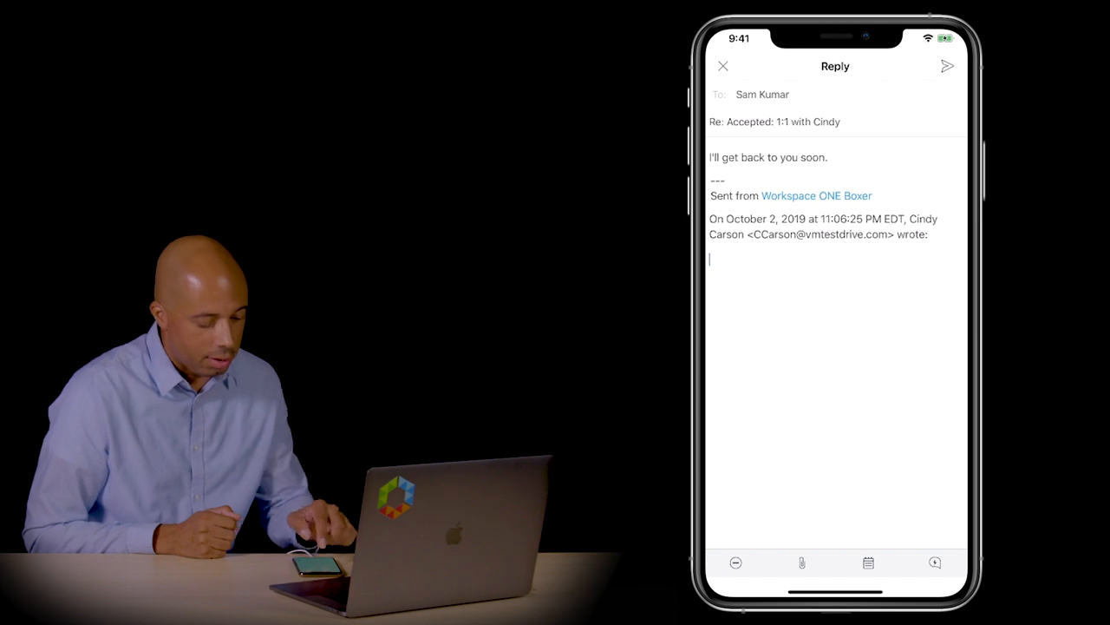
{"action": "left_click", "coordinate": [724, 65]}
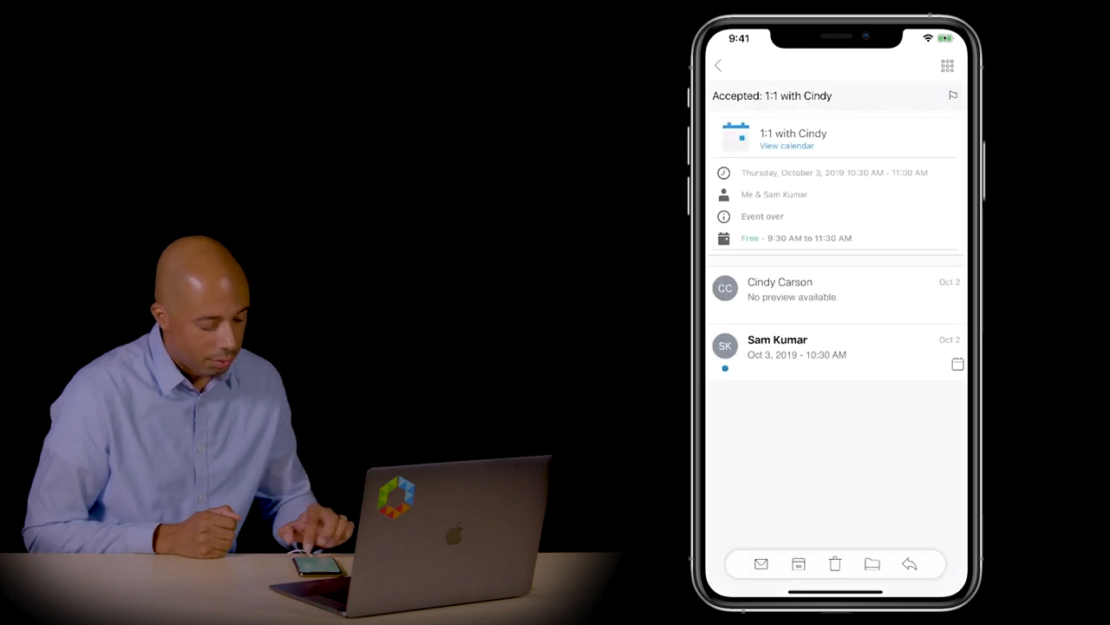
{"action": "left_click", "coordinate": [718, 66]}
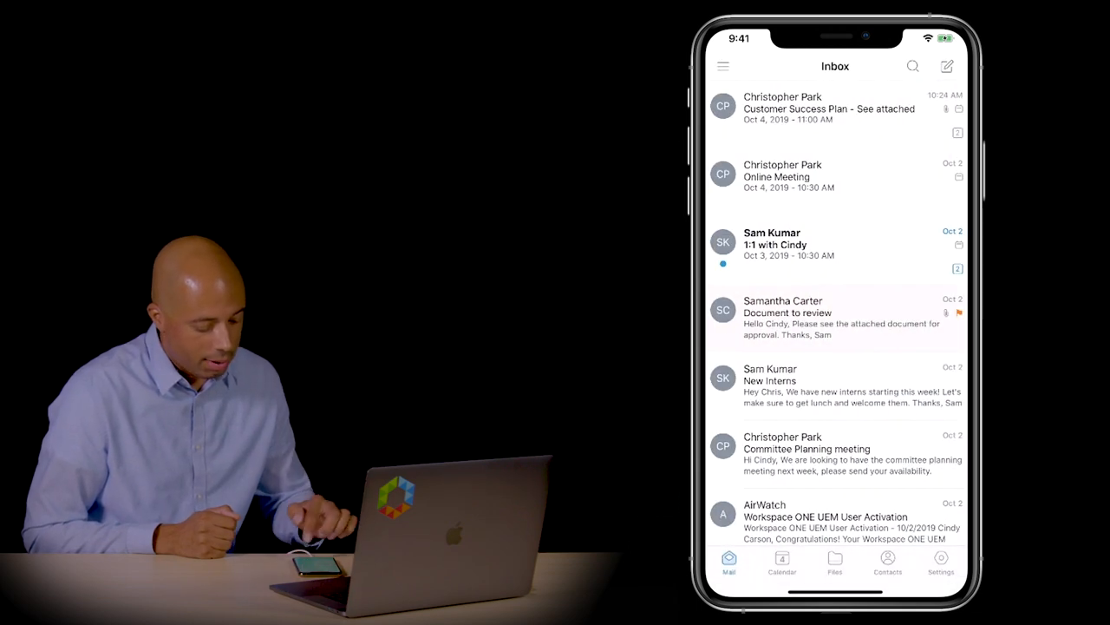
{"action": "left_click", "coordinate": [941, 562]}
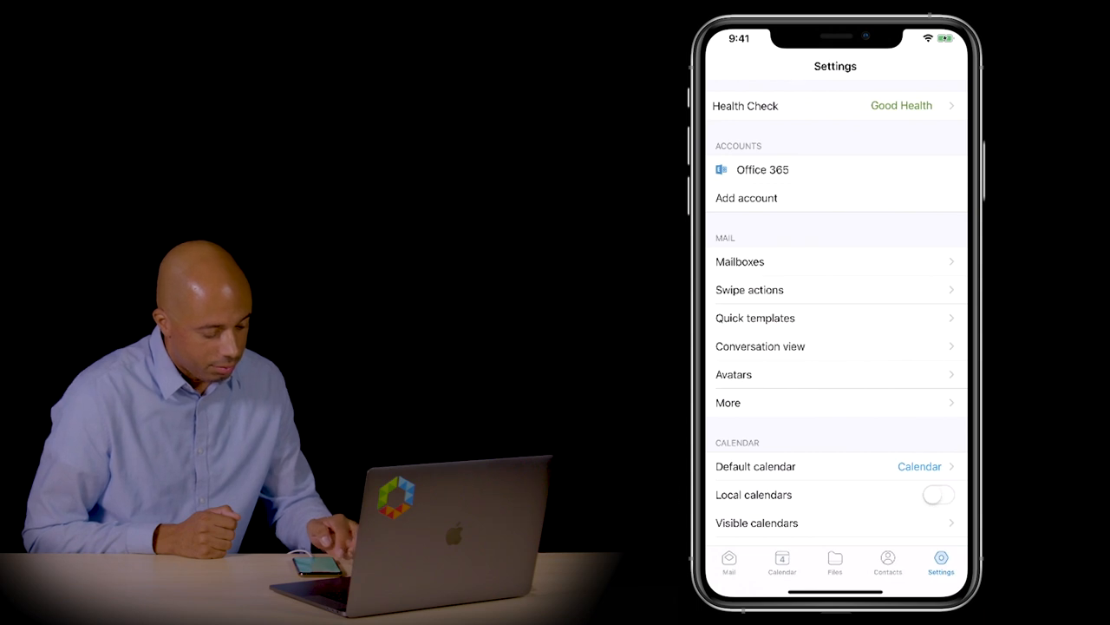
{"action": "left_click", "coordinate": [754, 317]}
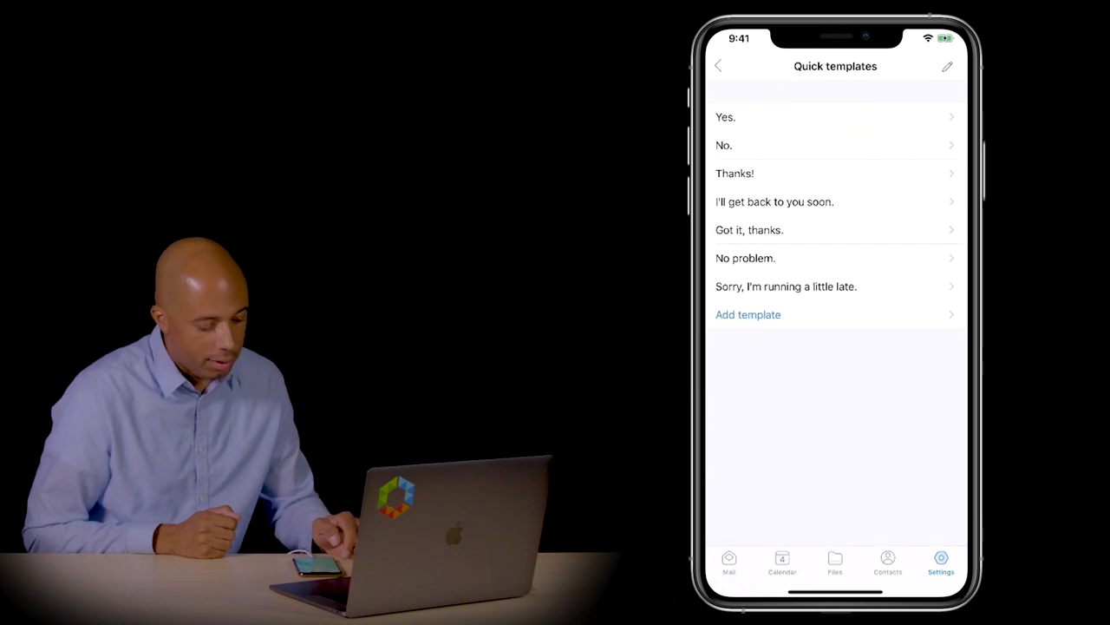
{"action": "left_click", "coordinate": [947, 66]}
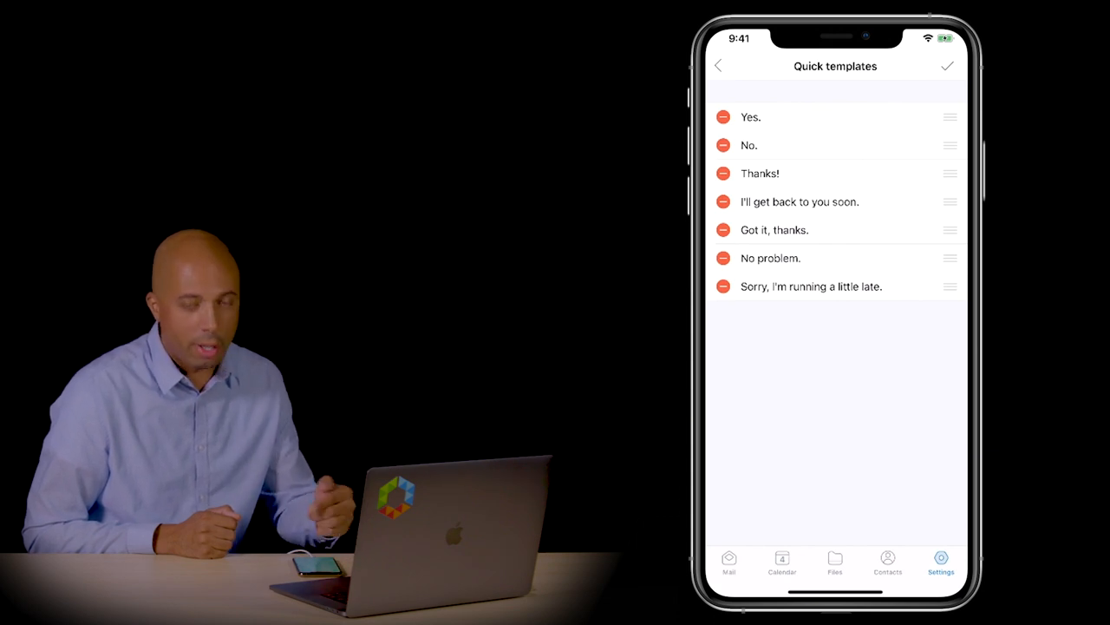
{"action": "left_click", "coordinate": [718, 66]}
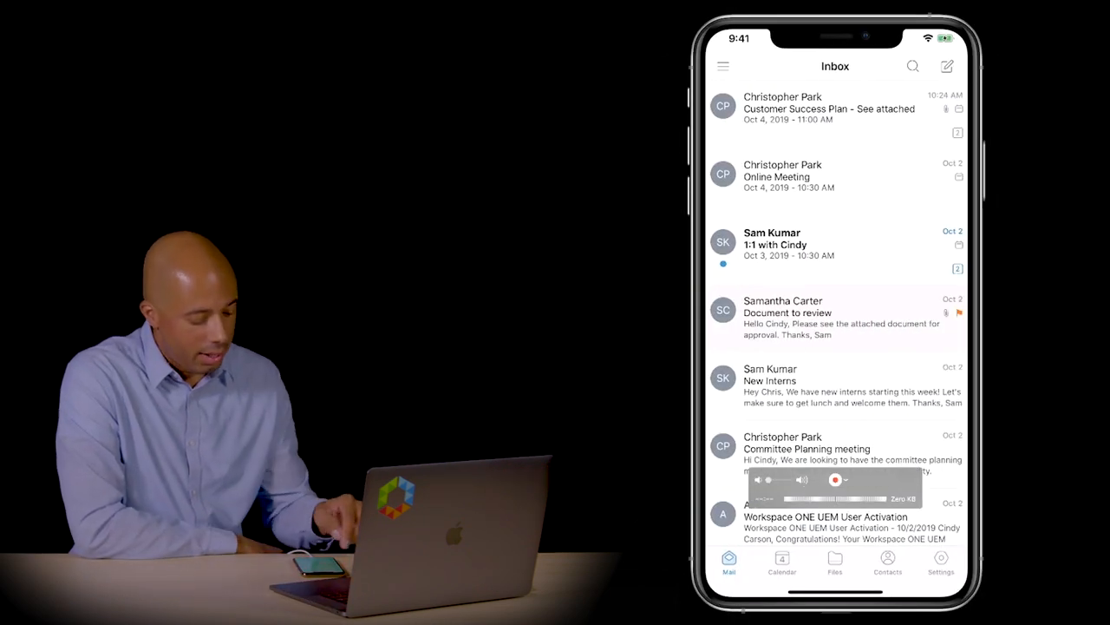
{"action": "left_click", "coordinate": [947, 66]}
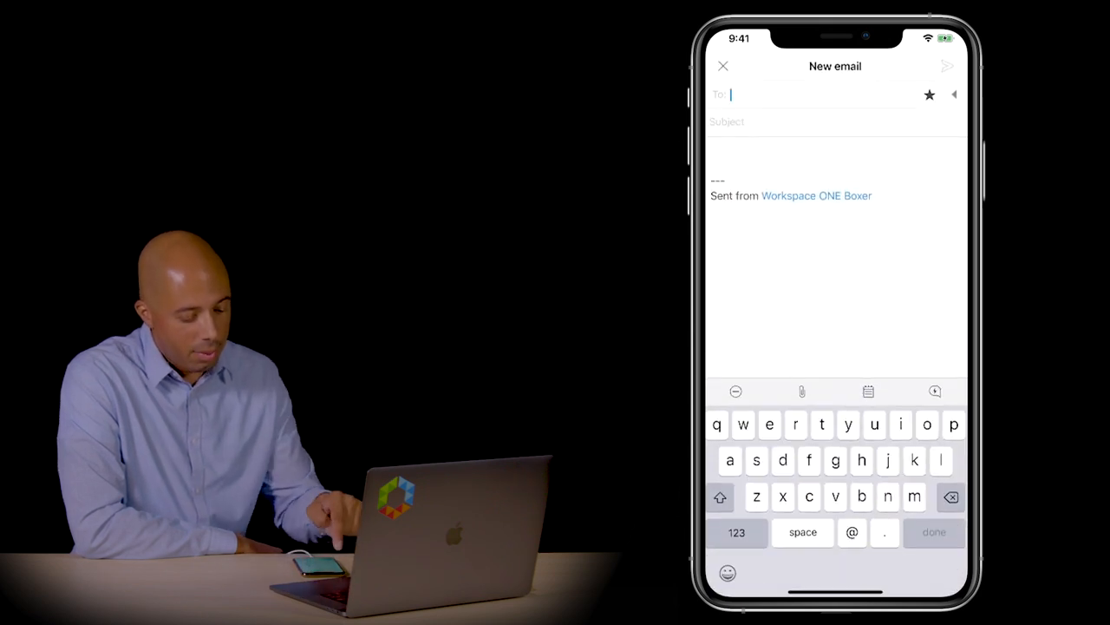
{"action": "type", "text": "walk"}
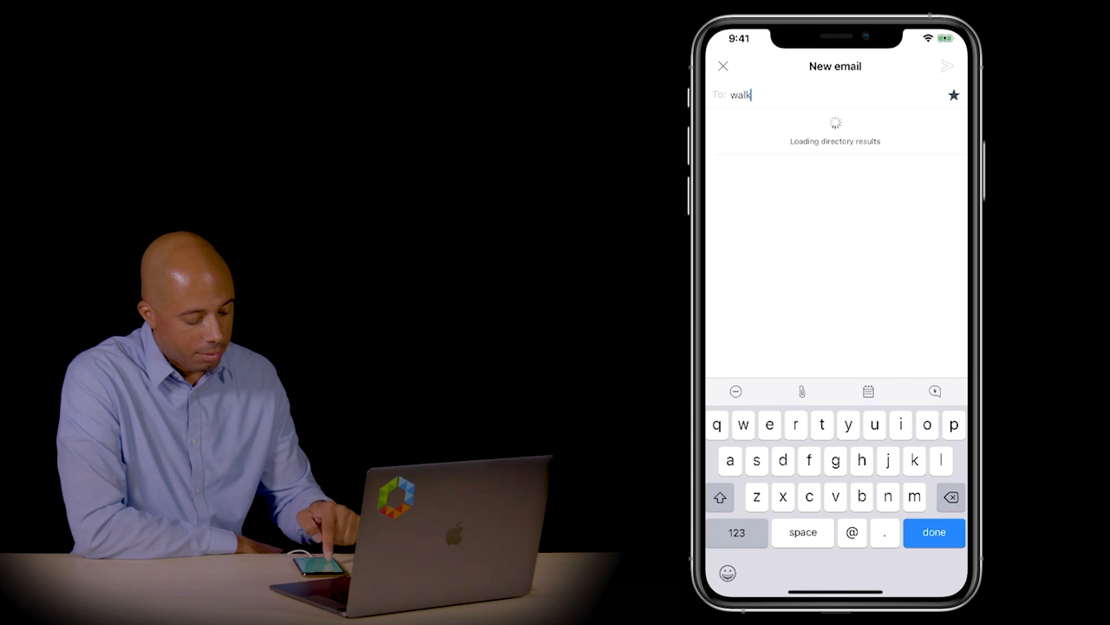
{"action": "type", "text": "er"}
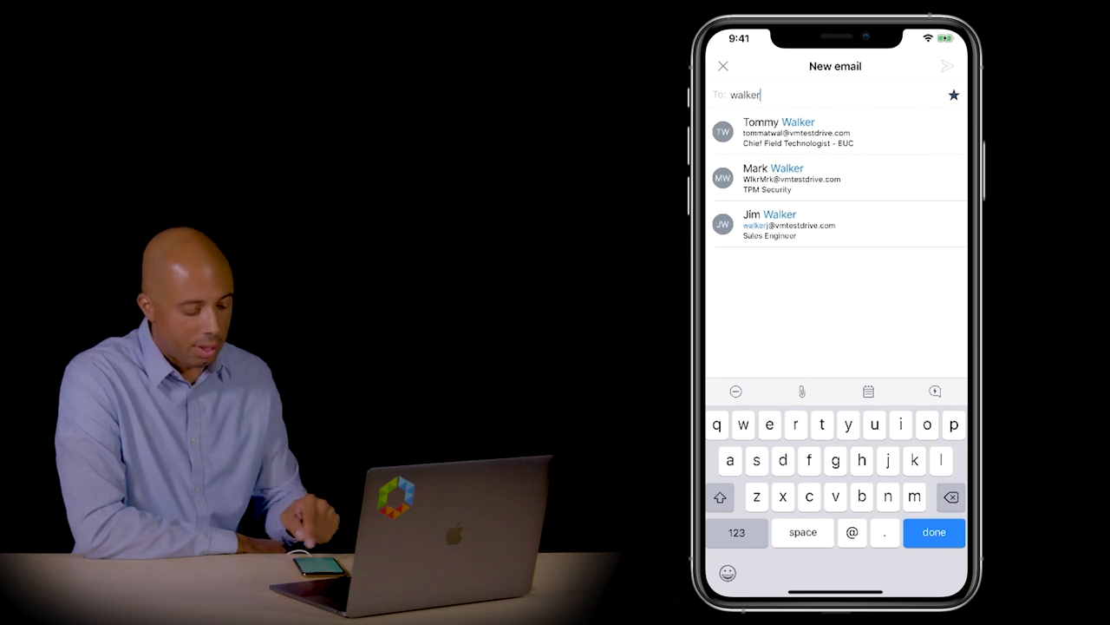
{"action": "left_click", "coordinate": [777, 132]}
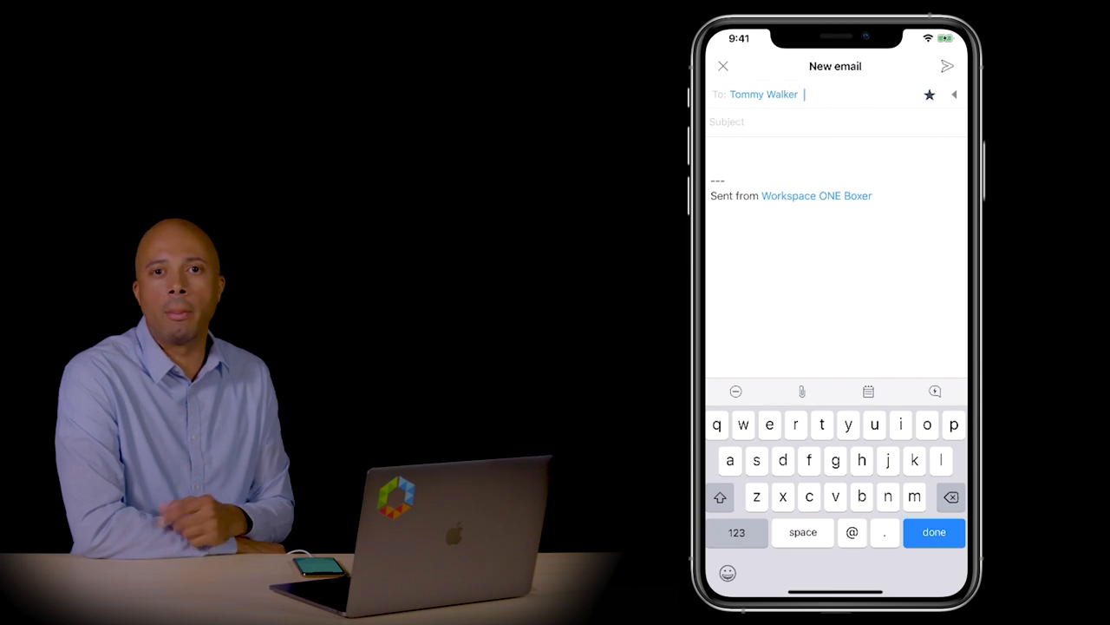
{"action": "left_click", "coordinate": [934, 531]}
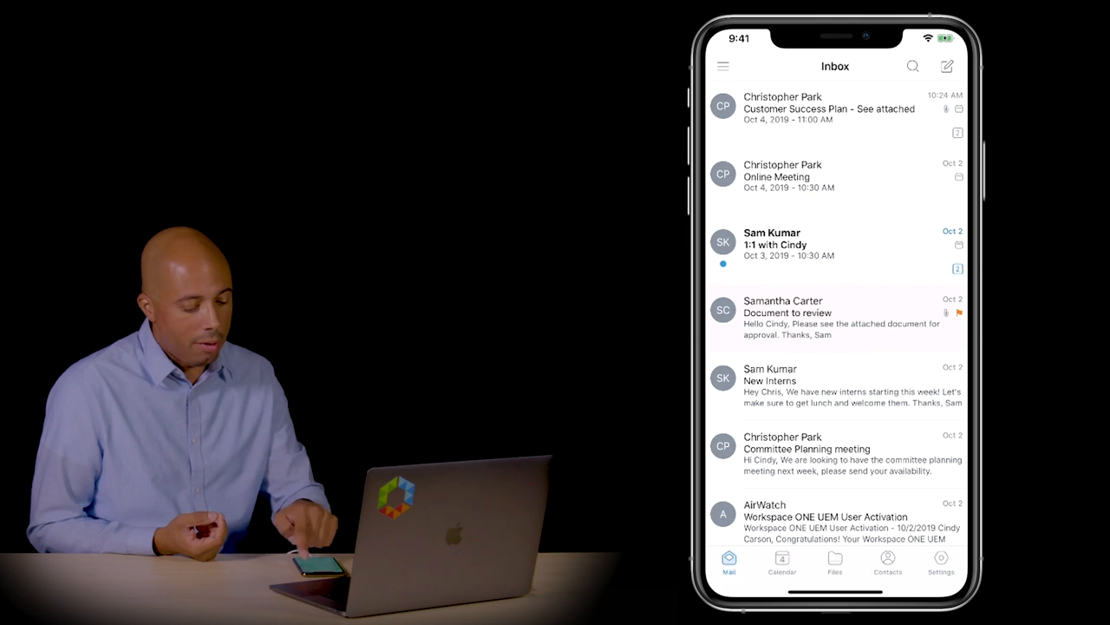
{"action": "left_click_drag", "start_coordinate": [868, 177], "coordinate": [763, 177]}
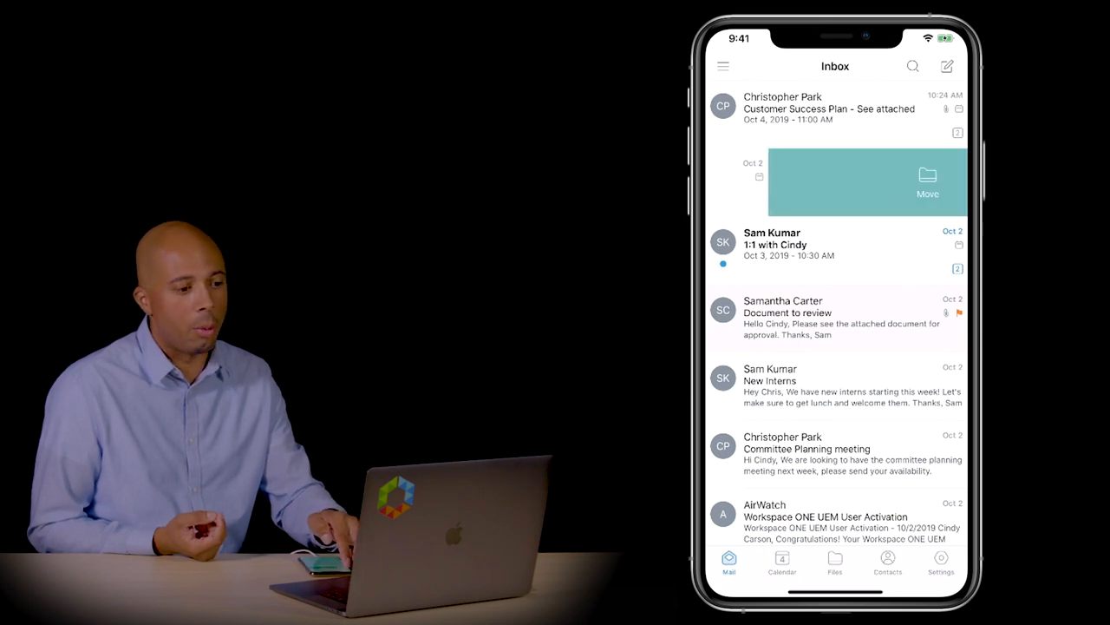
{"action": "left_click", "coordinate": [724, 66]}
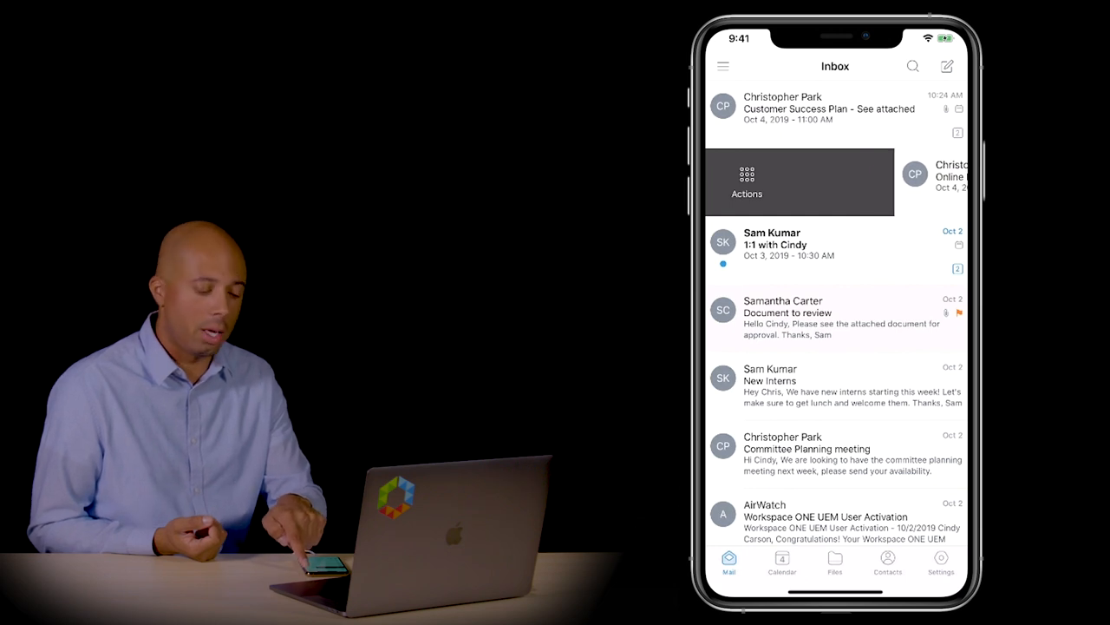
{"action": "left_click", "coordinate": [746, 180]}
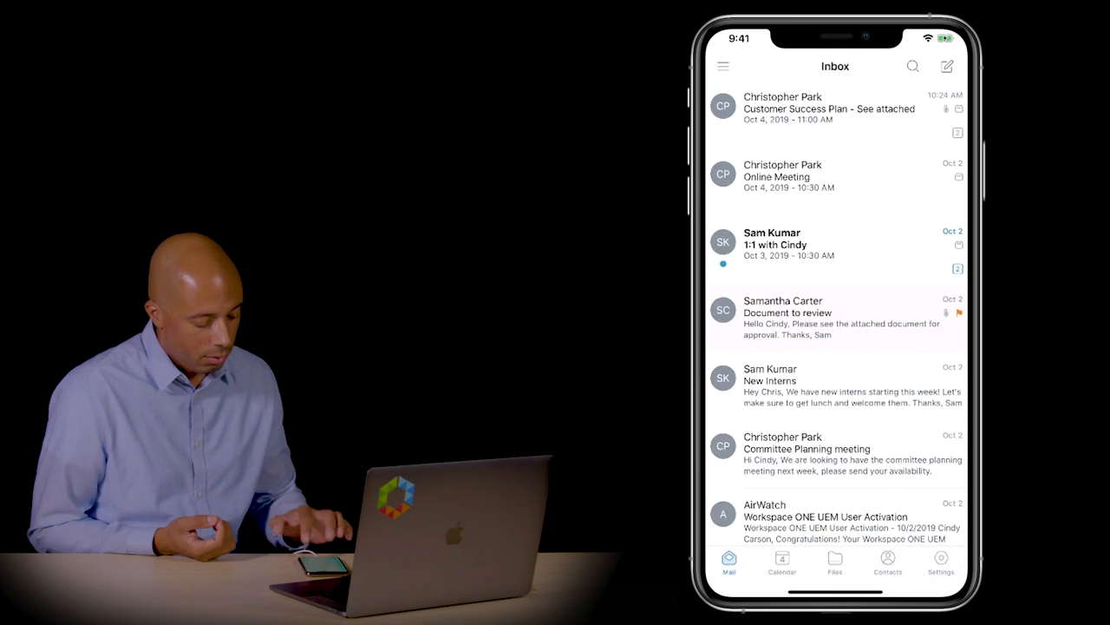
{"action": "left_click", "coordinate": [940, 562]}
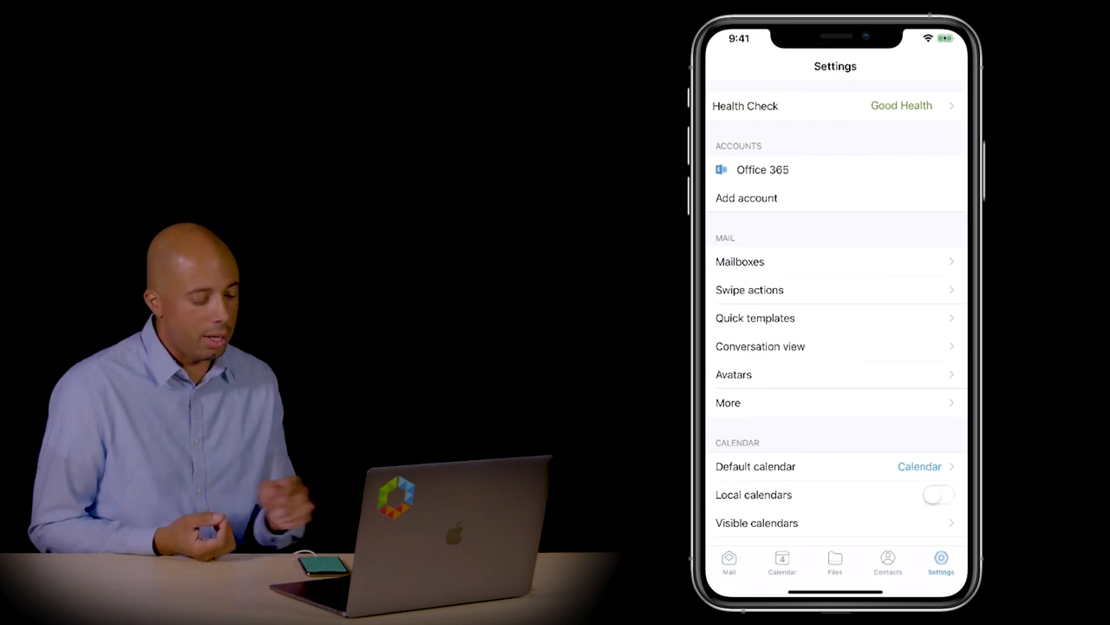
Review the swipe action settings, then begin selecting several inbox messages at once.
{"action": "left_click", "coordinate": [749, 288]}
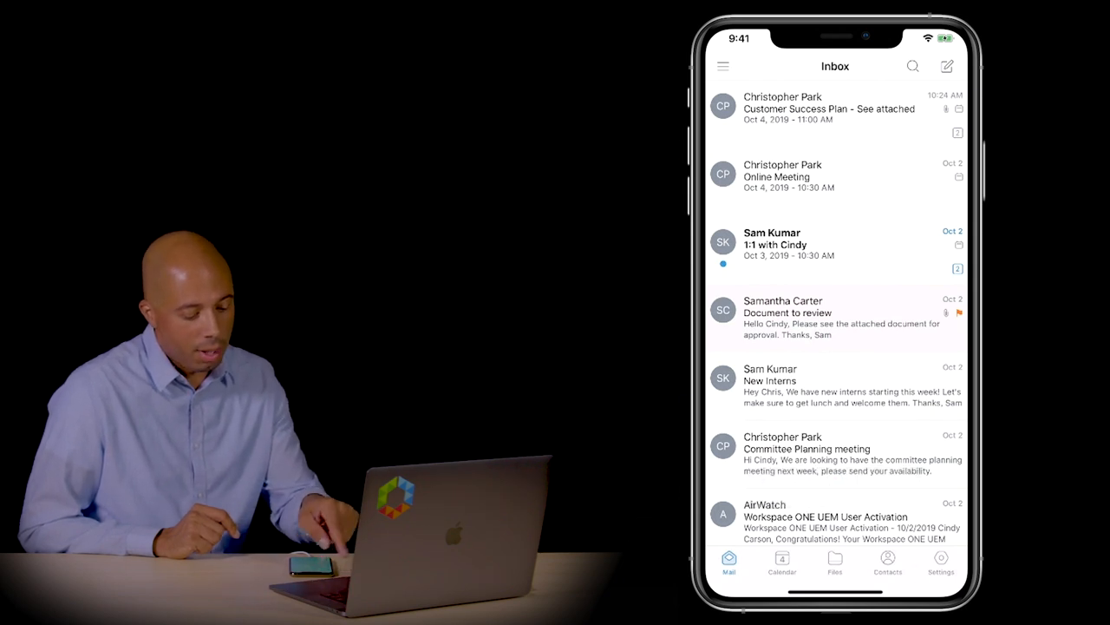
{"action": "left_click", "coordinate": [722, 106]}
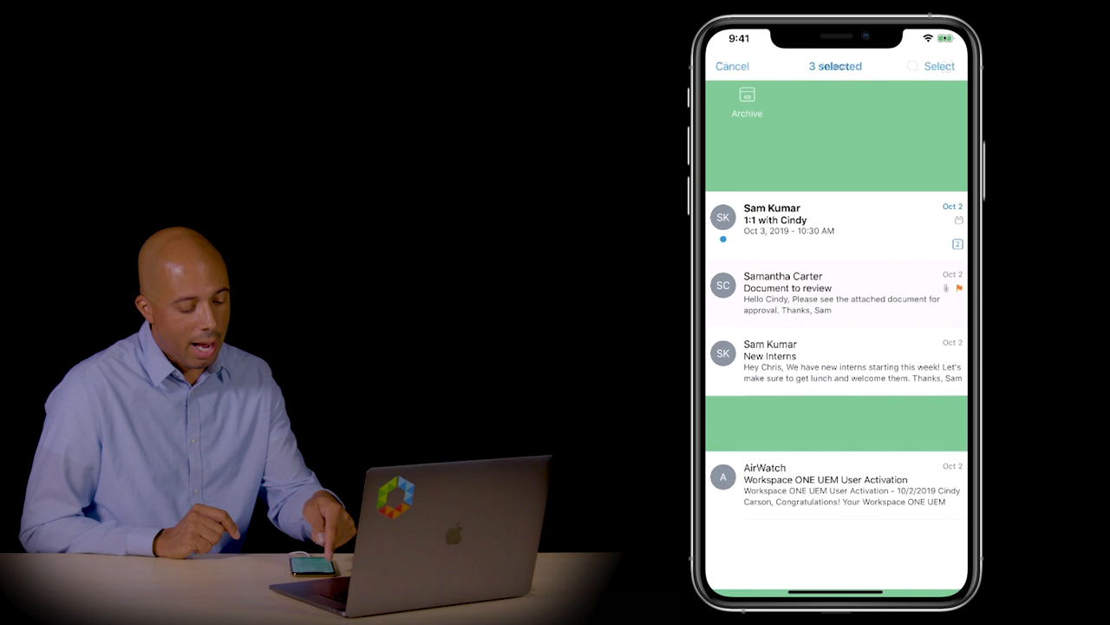
{"action": "left_click", "coordinate": [746, 99]}
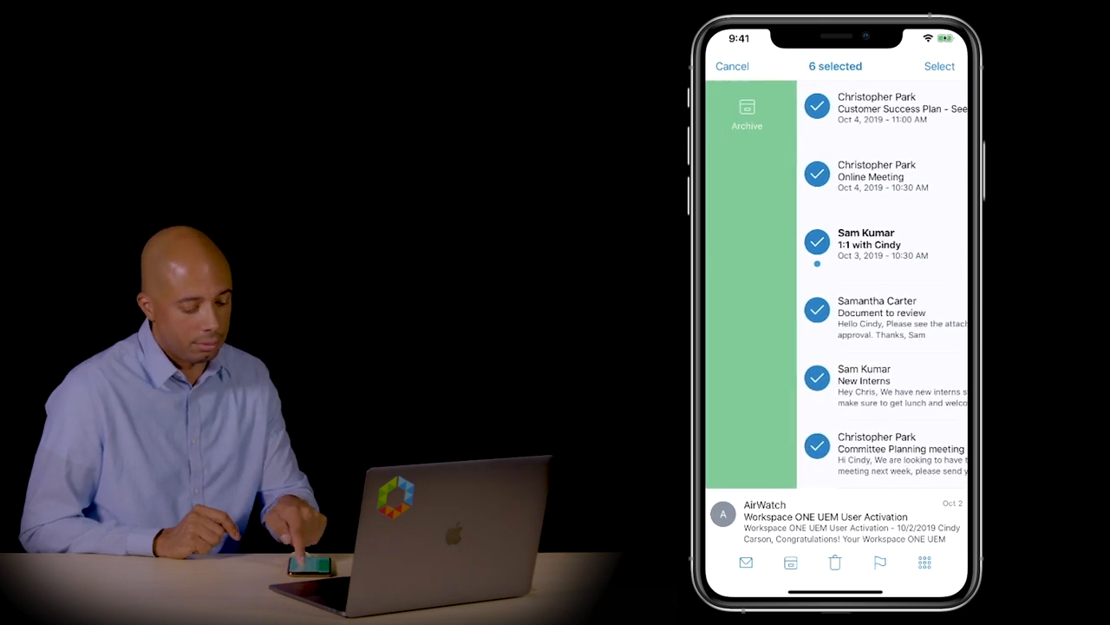
{"action": "left_click", "coordinate": [835, 562]}
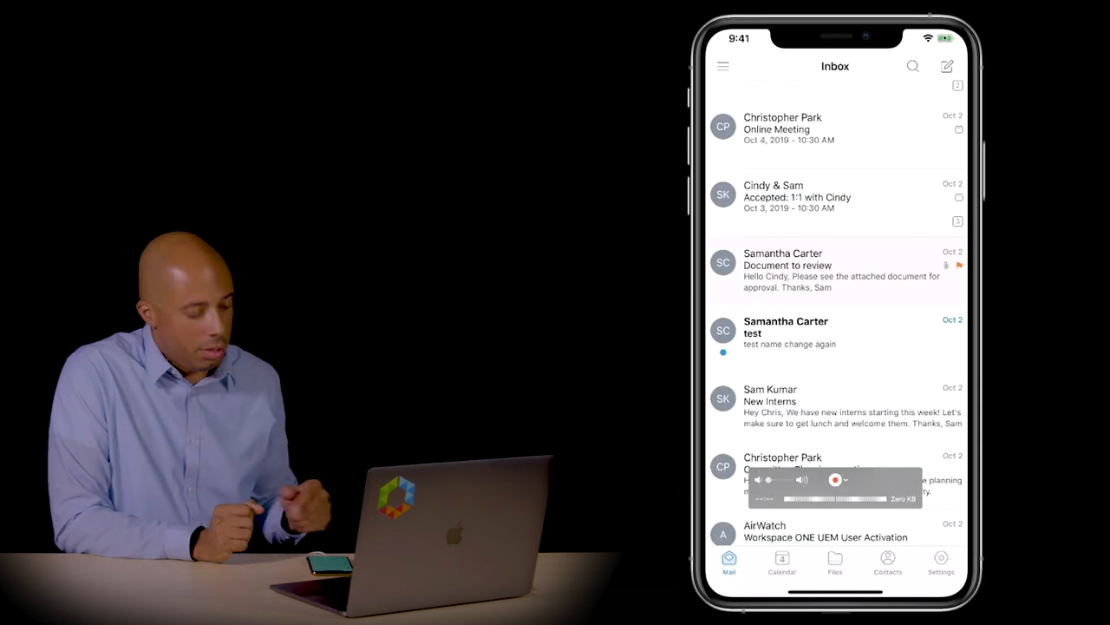
Rewrite the email signature as "Ethan Walker" with HTML enabled and save it.
{"action": "left_click", "coordinate": [940, 562]}
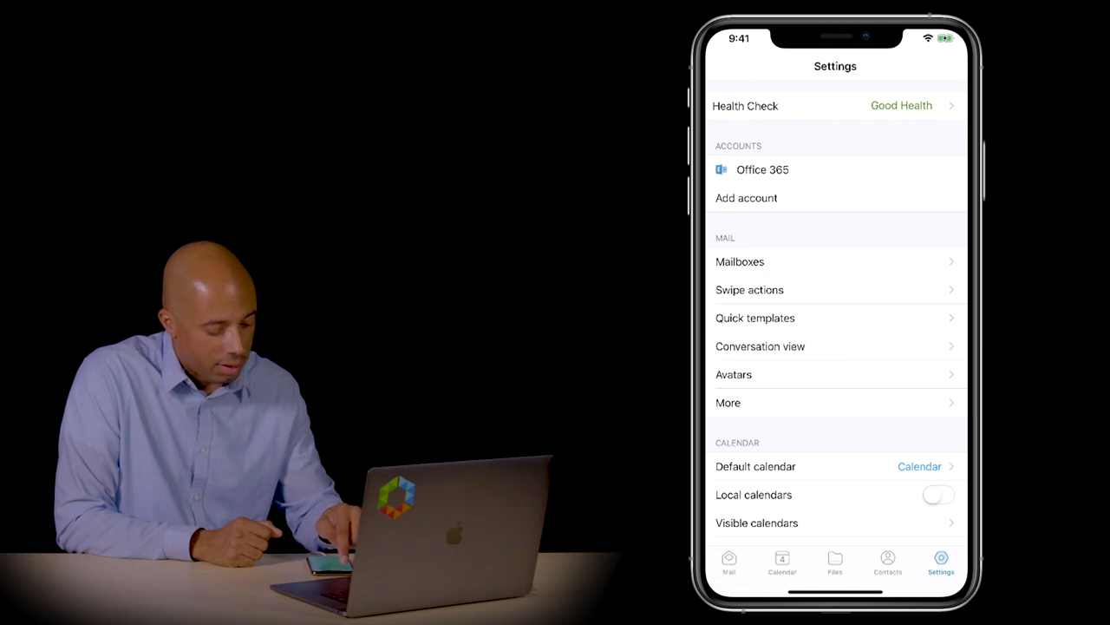
{"action": "left_click", "coordinate": [763, 170]}
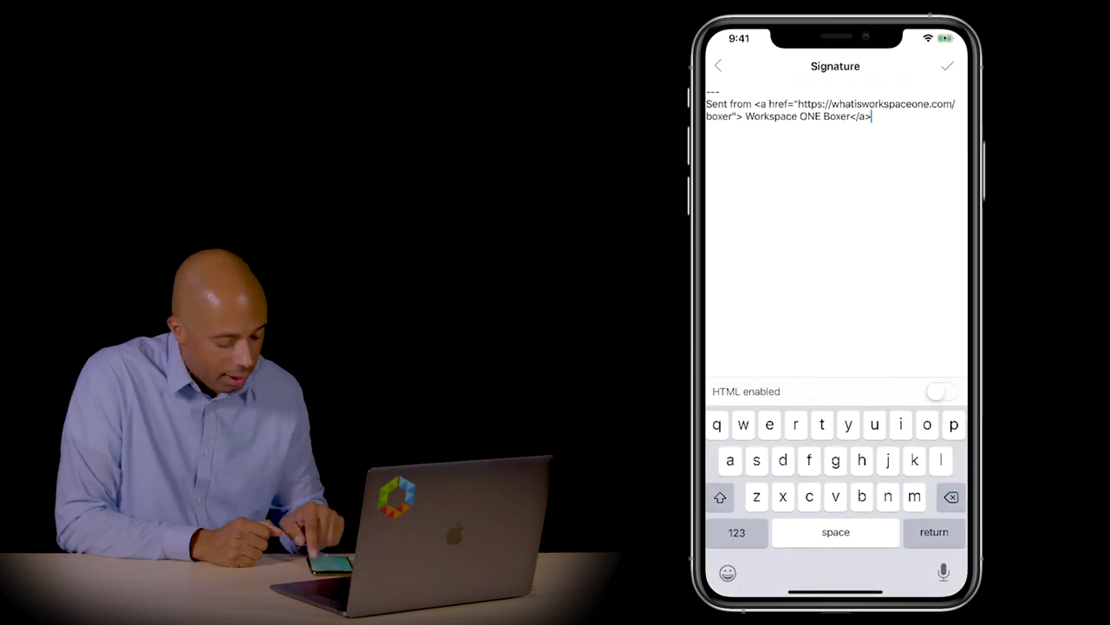
{"action": "left_click", "coordinate": [941, 392]}
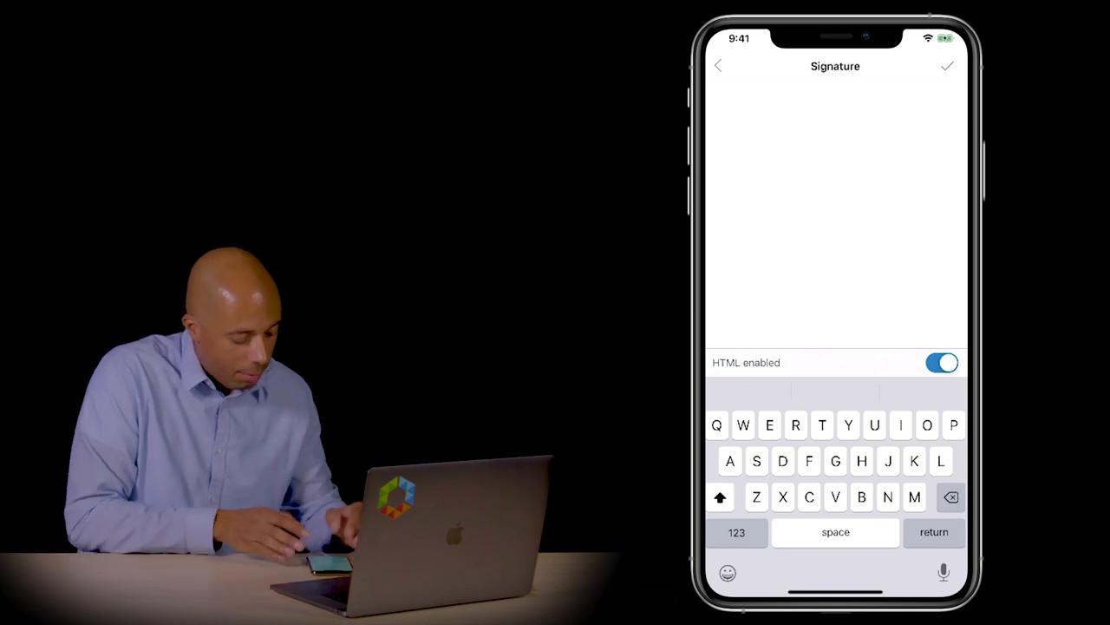
{"action": "type", "text": "Ethan"}
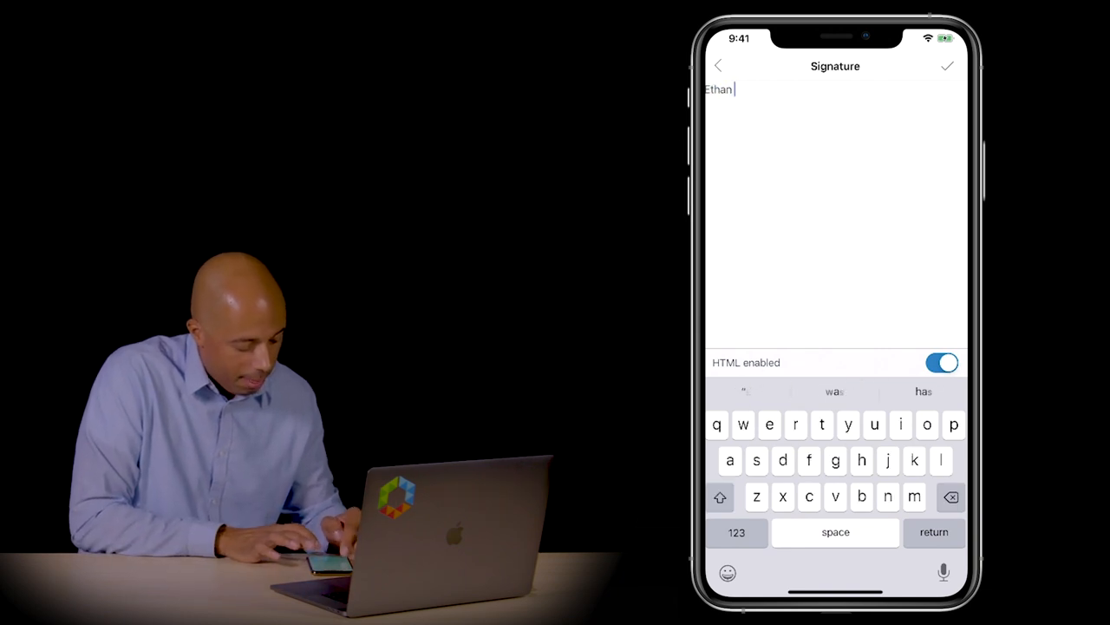
{"action": "type", "text": "Walker"}
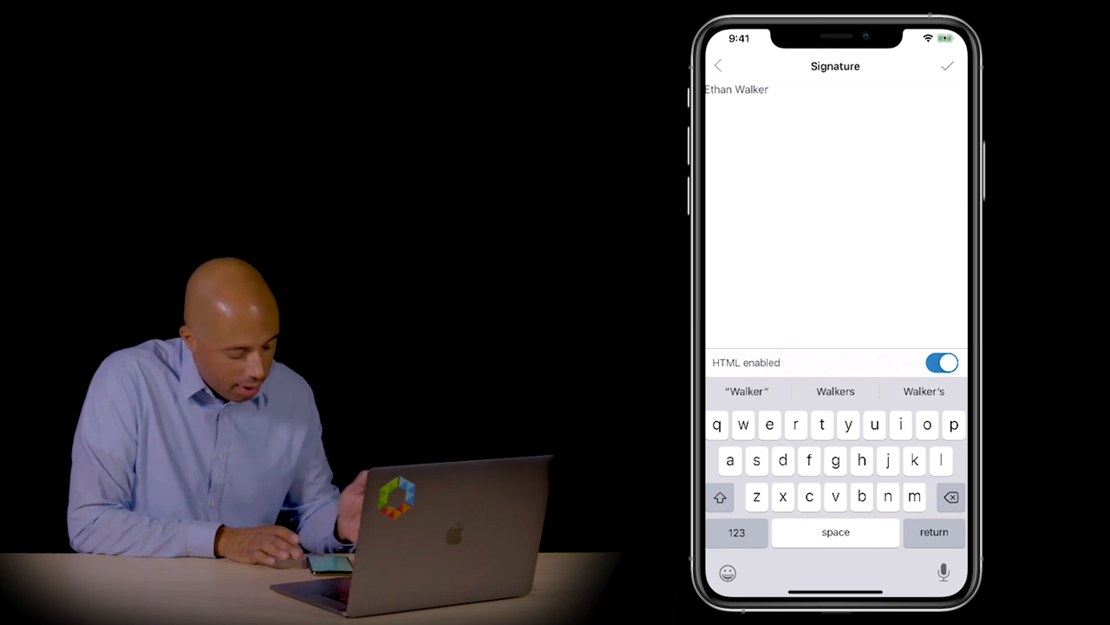
{"action": "left_click", "coordinate": [718, 65]}
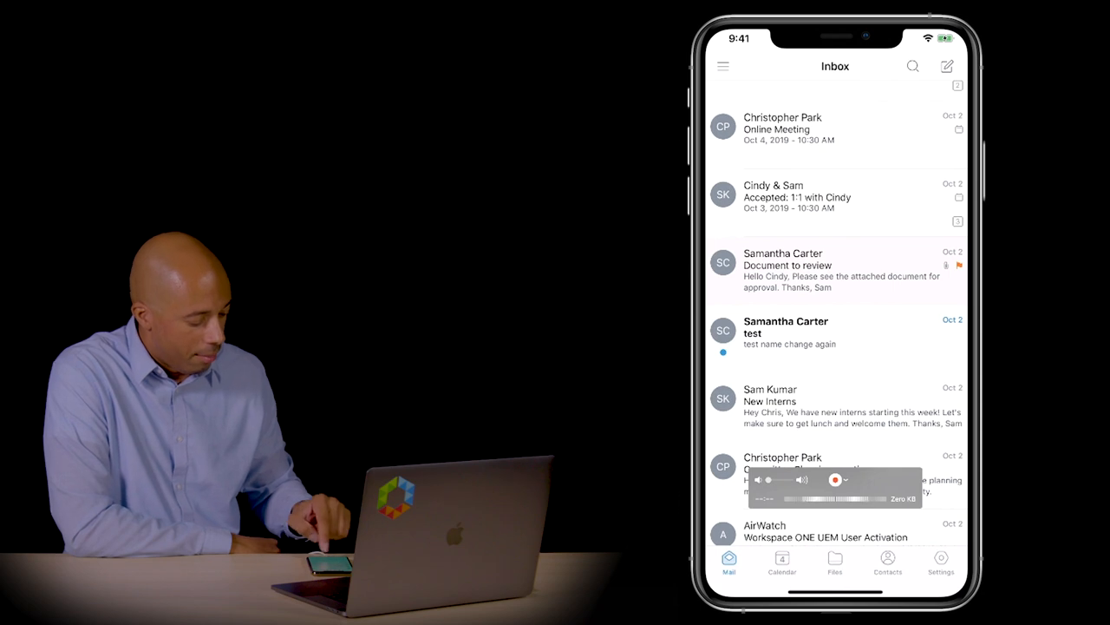
Review the External Addresses settings under More mail settings, then leave them.
{"action": "left_click", "coordinate": [940, 562]}
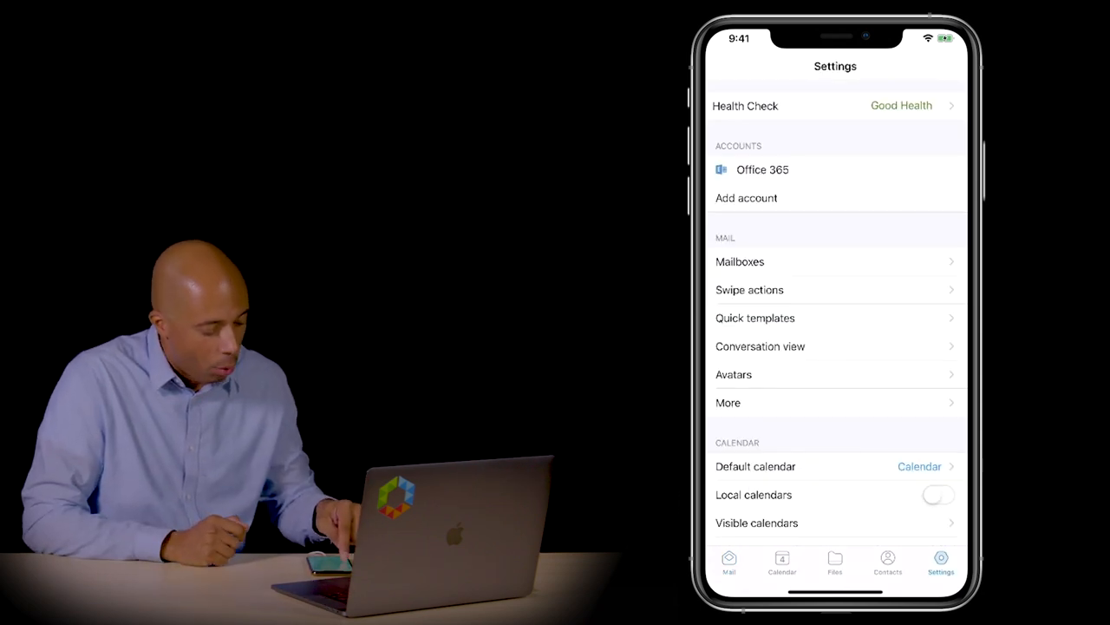
{"action": "left_click", "coordinate": [729, 402]}
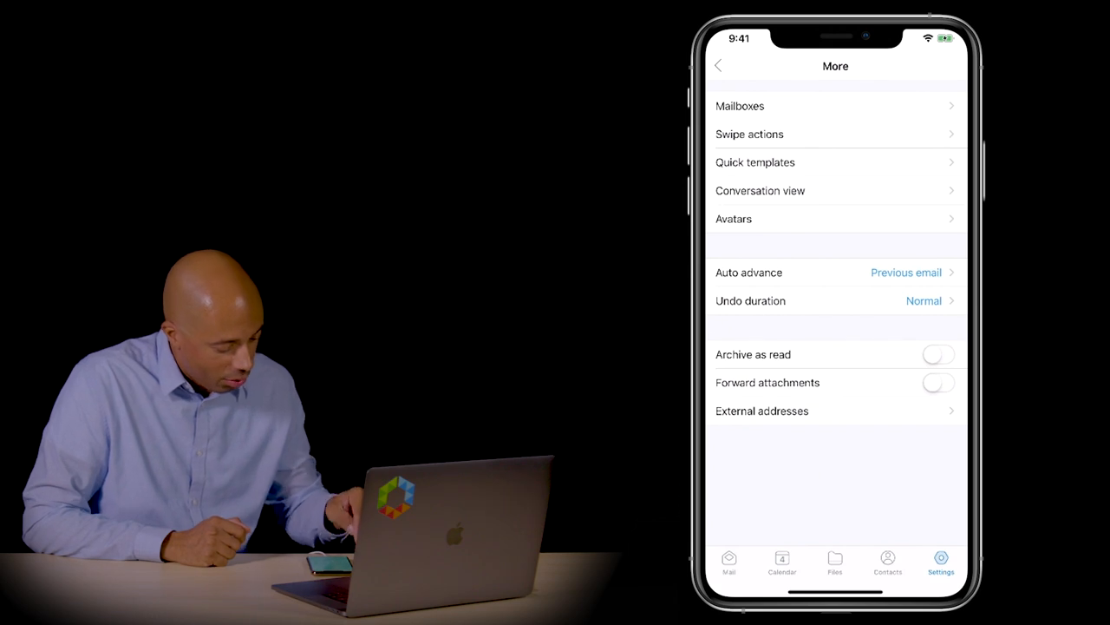
{"action": "left_click", "coordinate": [762, 410]}
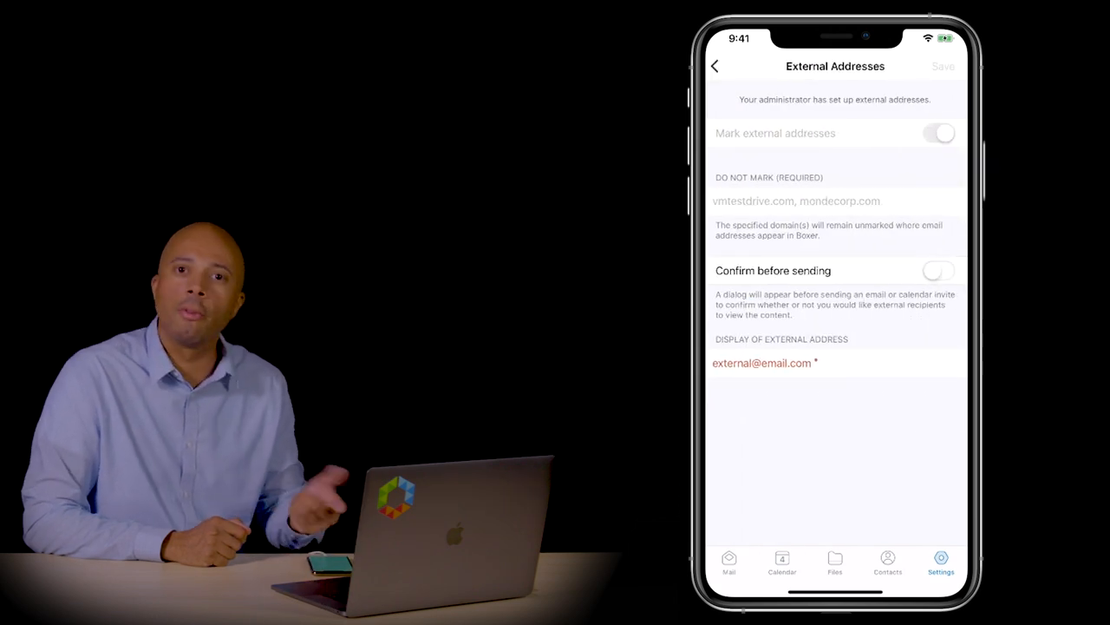
{"action": "left_click", "coordinate": [939, 271]}
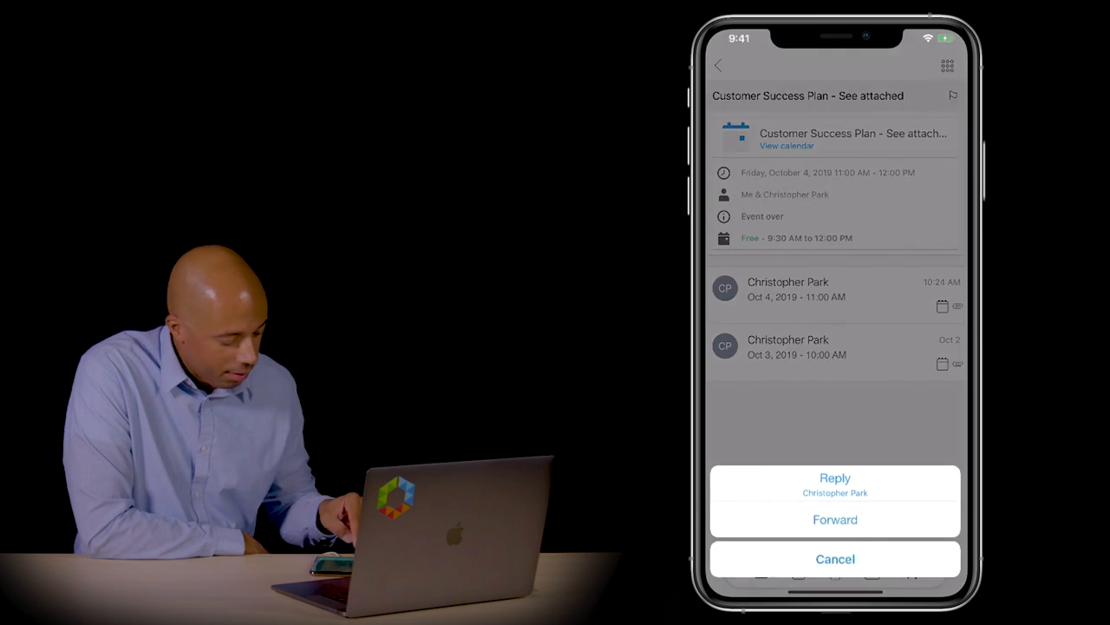
{"action": "left_click", "coordinate": [834, 479]}
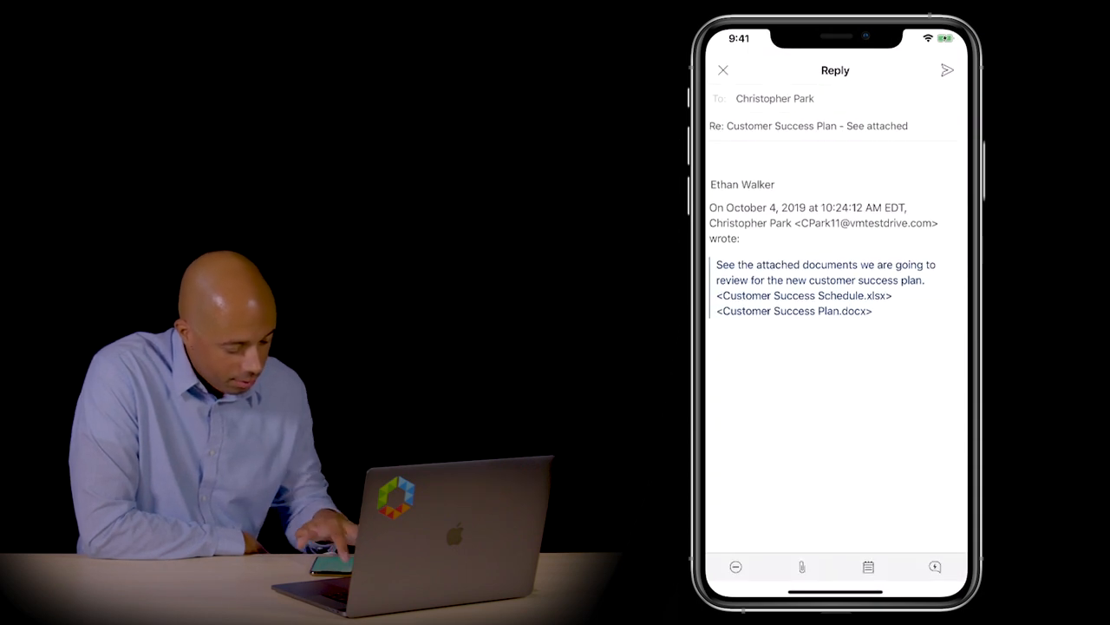
{"action": "left_click", "coordinate": [774, 97]}
{"action": "type", "text": ", Samantha Carter"}
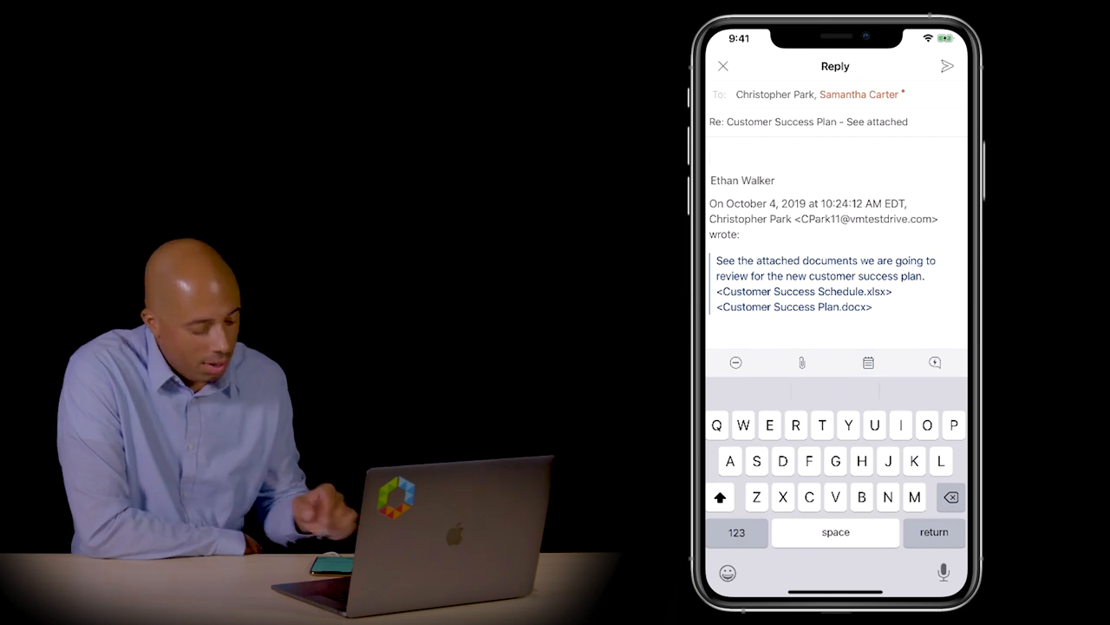
{"action": "left_click", "coordinate": [723, 66]}
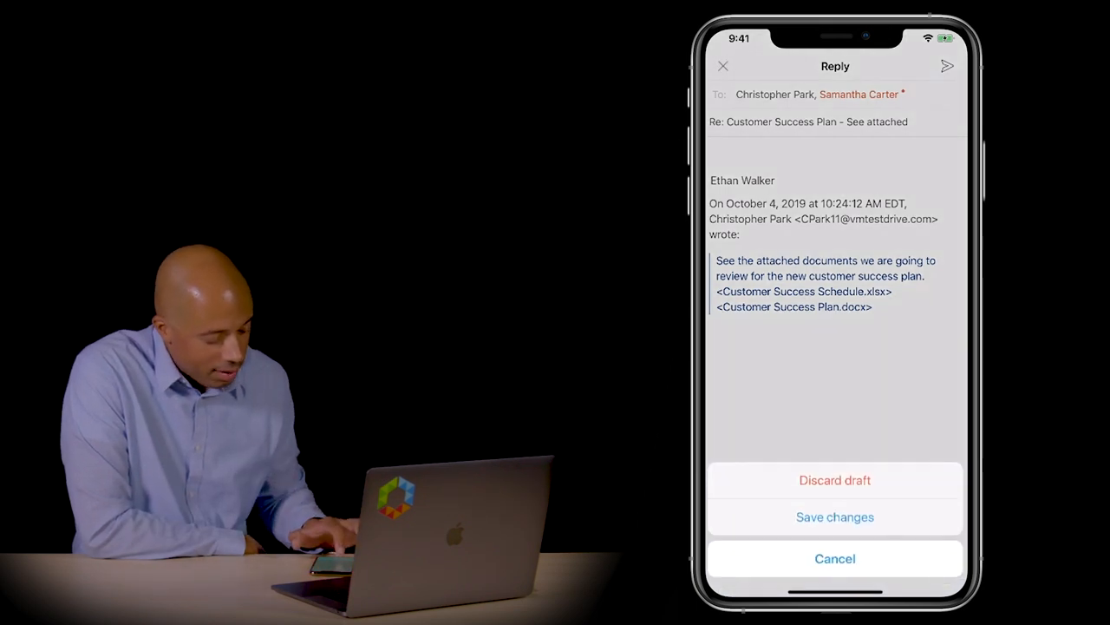